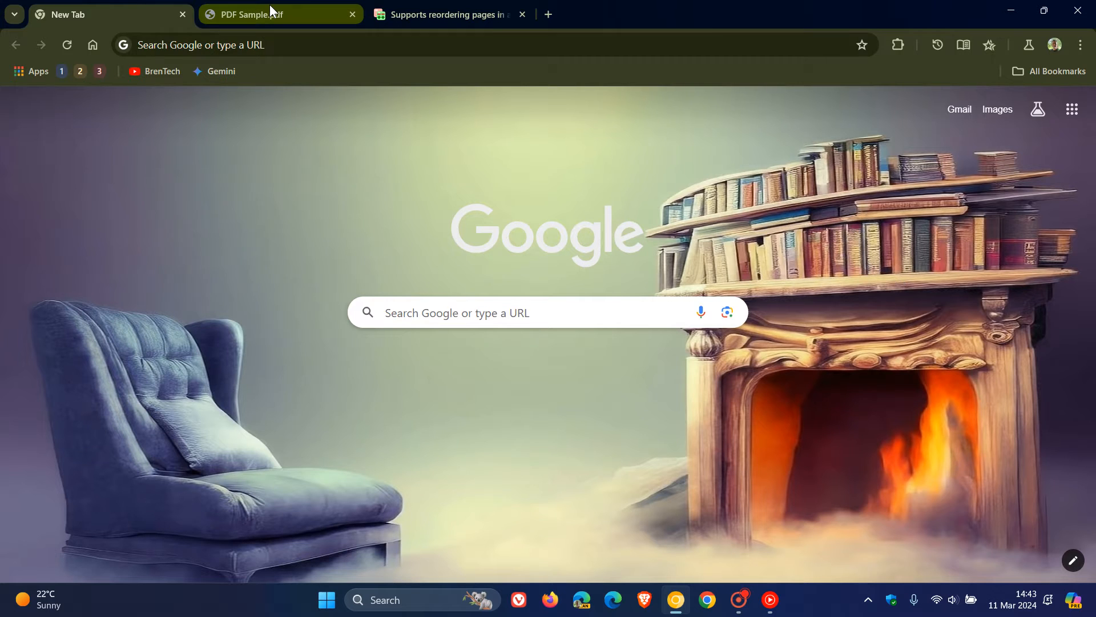
- Switch to the PDF Sample.pdf document showing page 1, A Simple PDF File
{"action": "left_click", "coordinate": [266, 13]}
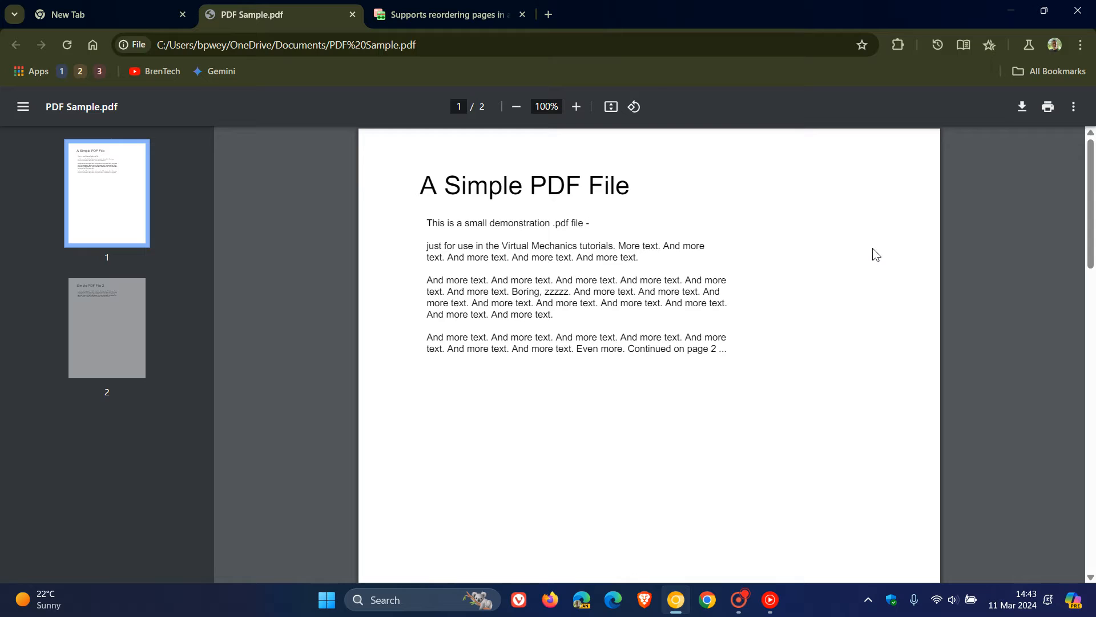
{"action": "mouse_move", "coordinate": [889, 232]}
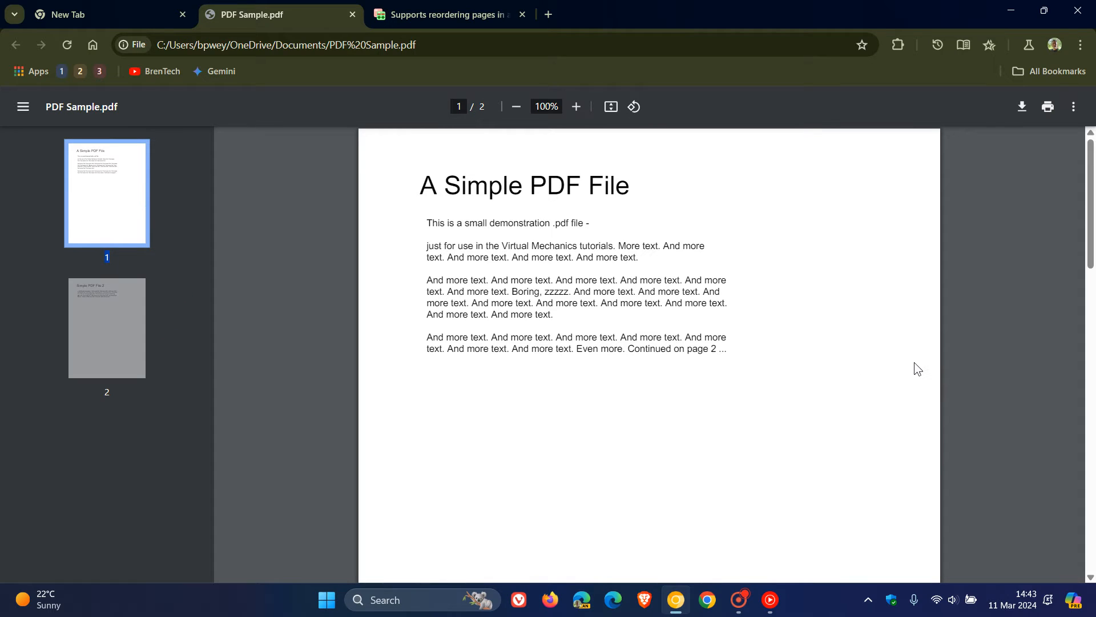
{"action": "mouse_move", "coordinate": [920, 369]}
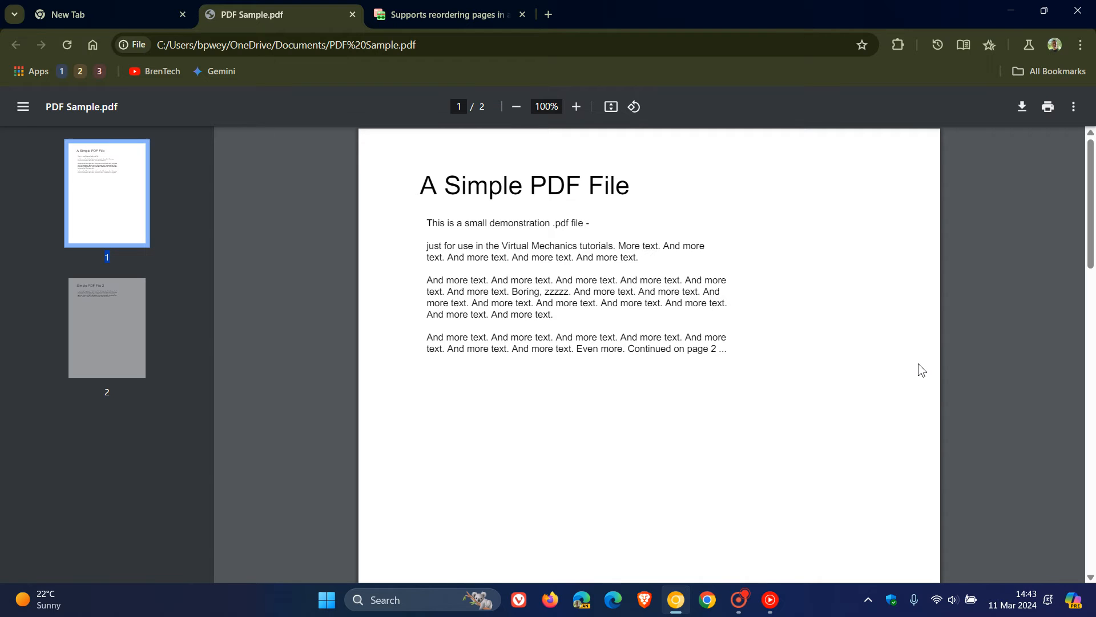
- View the Gerrit change 'Supports reordering pages in a PDF' and highlight its page-ordering description
{"action": "left_click", "coordinate": [447, 14]}
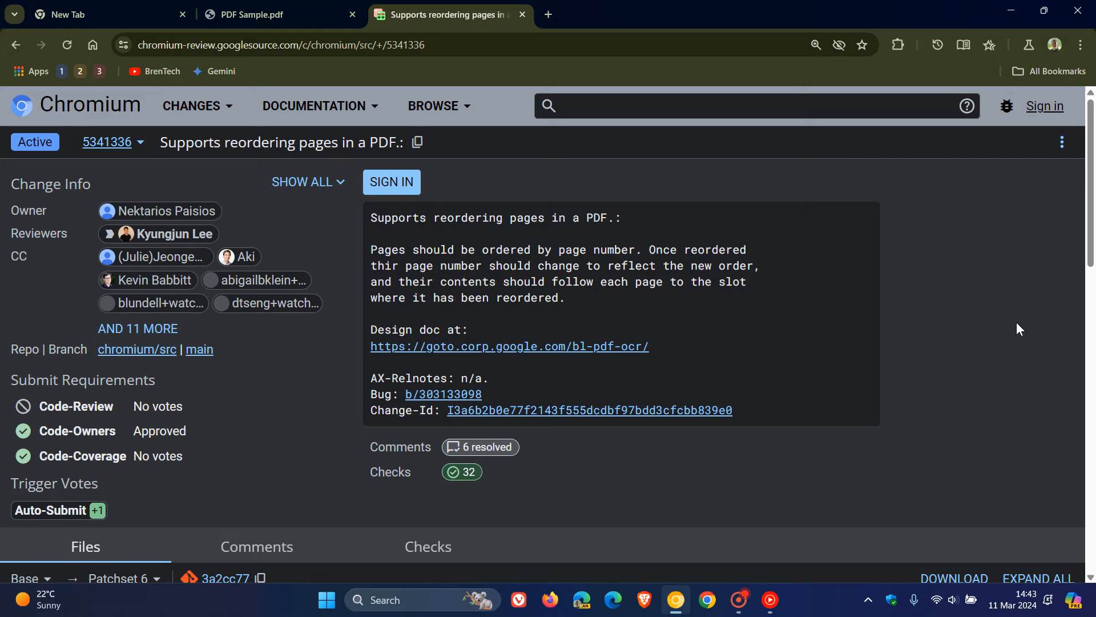
{"action": "mouse_move", "coordinate": [684, 242]}
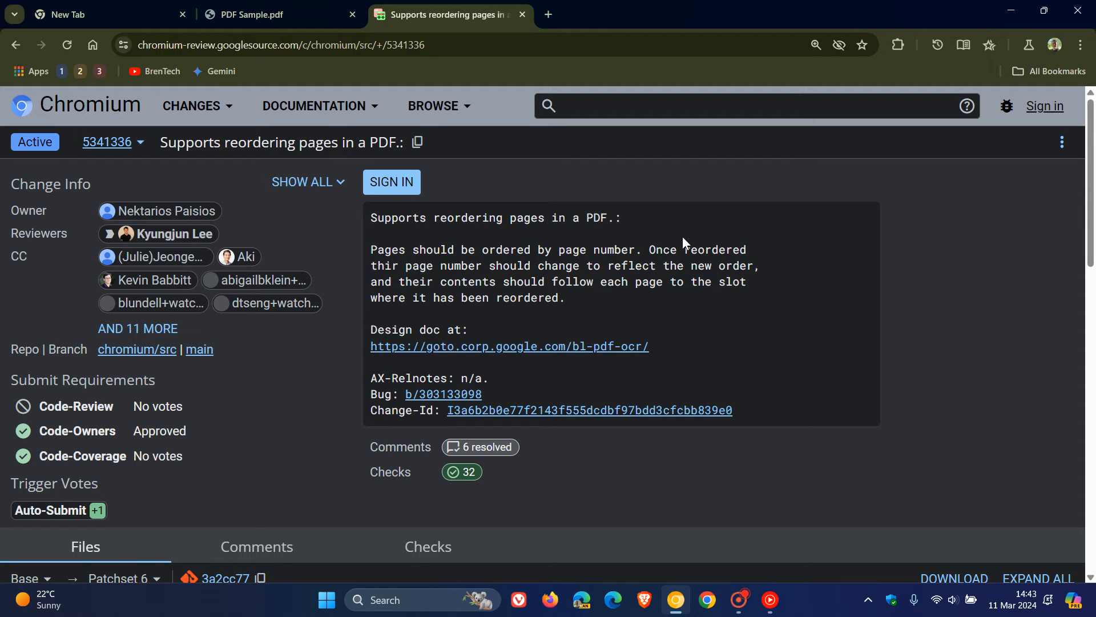
{"action": "mouse_move", "coordinate": [671, 219]}
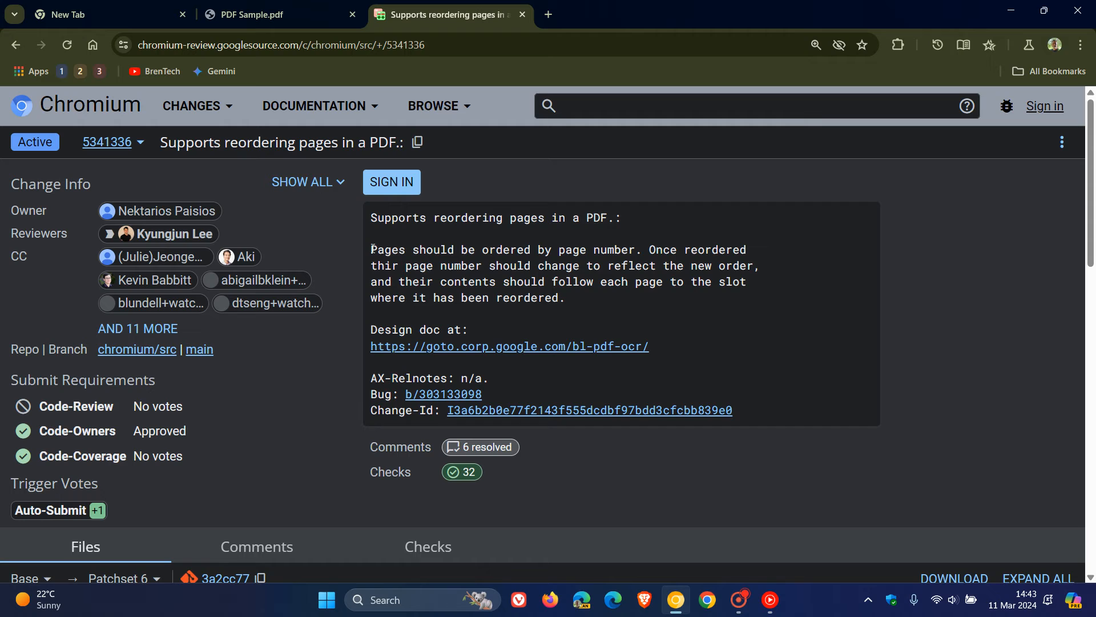
{"action": "left_click_drag", "start_coordinate": [371, 250], "coordinate": [560, 250]}
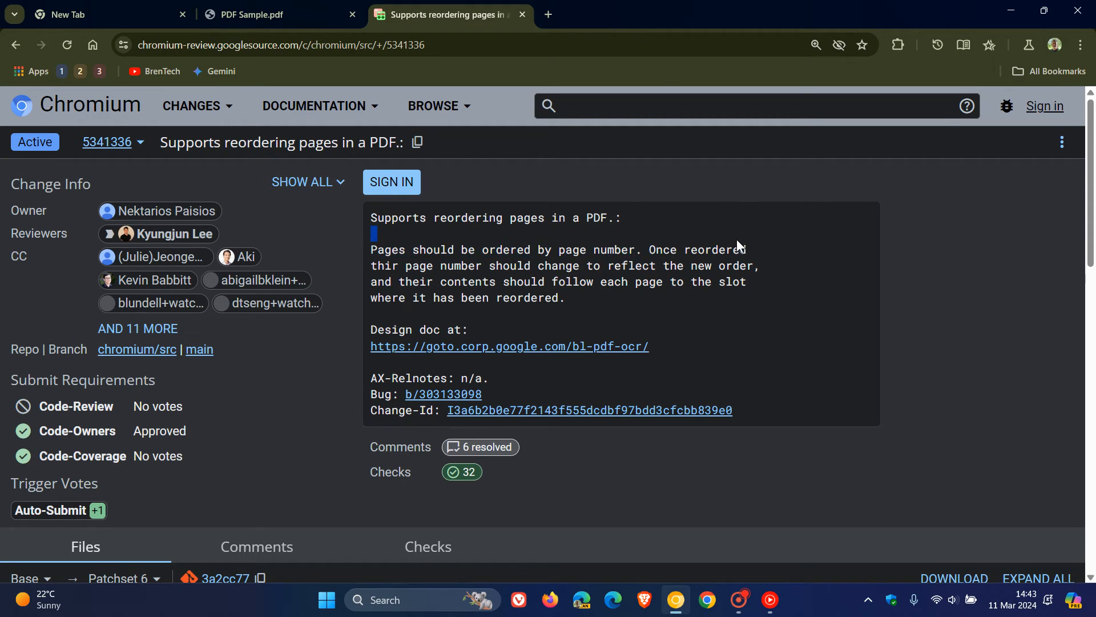
{"action": "left_click_drag", "start_coordinate": [373, 233], "coordinate": [758, 266]}
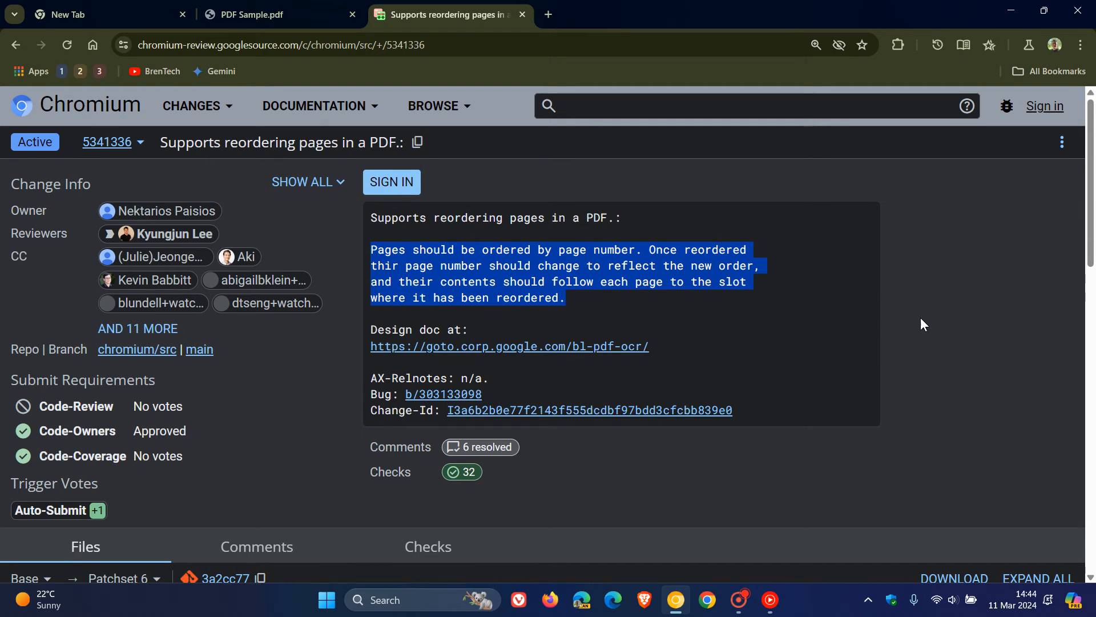
{"action": "mouse_move", "coordinate": [927, 323]}
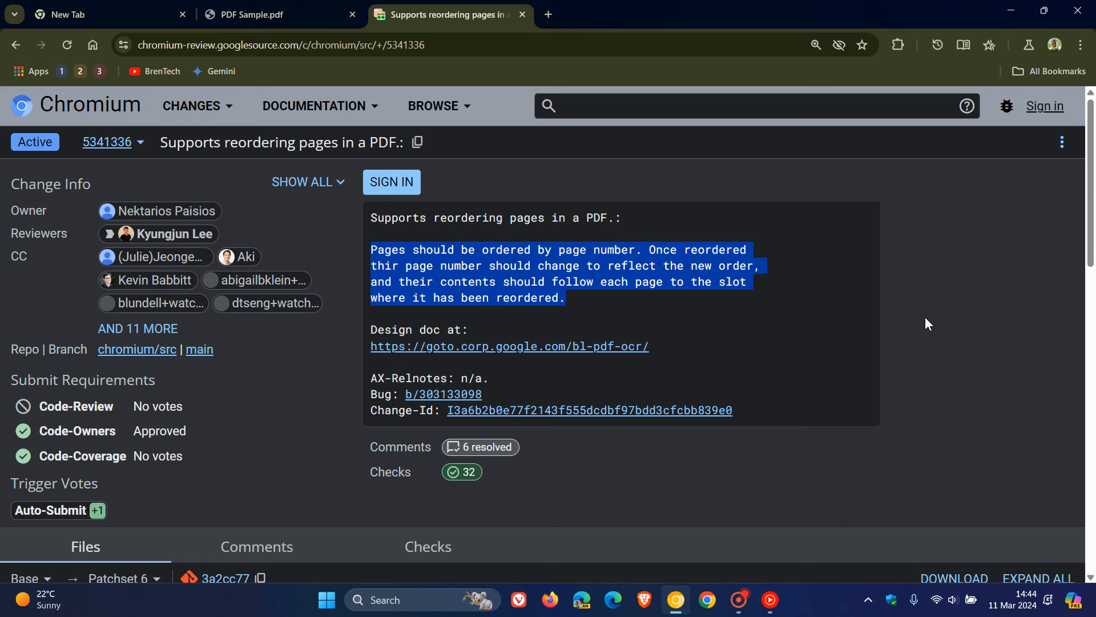
{"action": "mouse_move", "coordinate": [836, 292]}
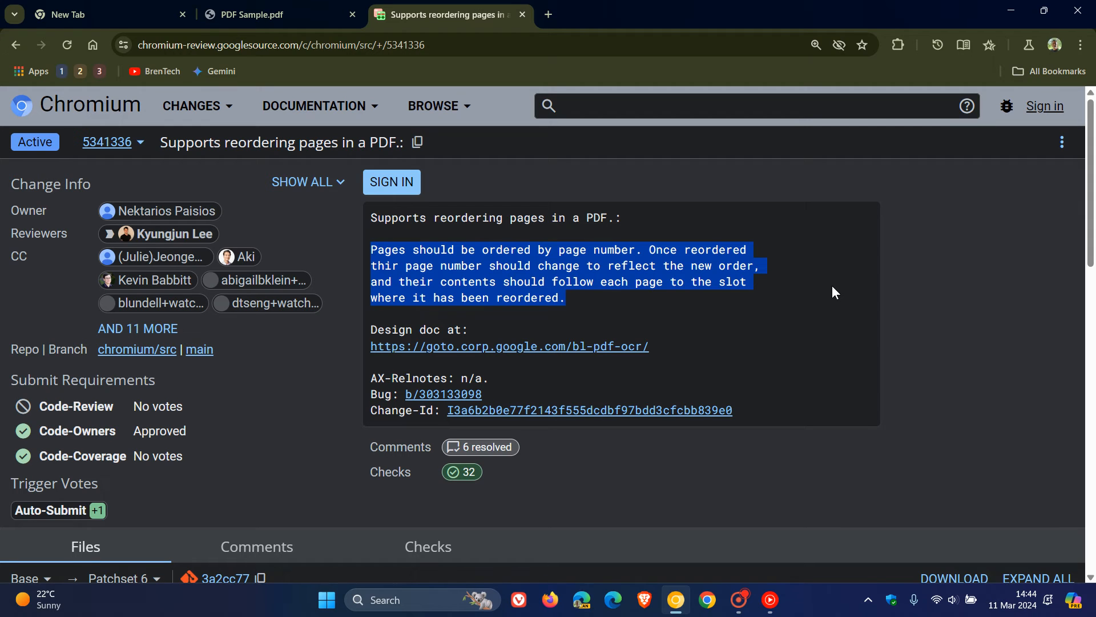
{"action": "left_click", "coordinate": [590, 282]}
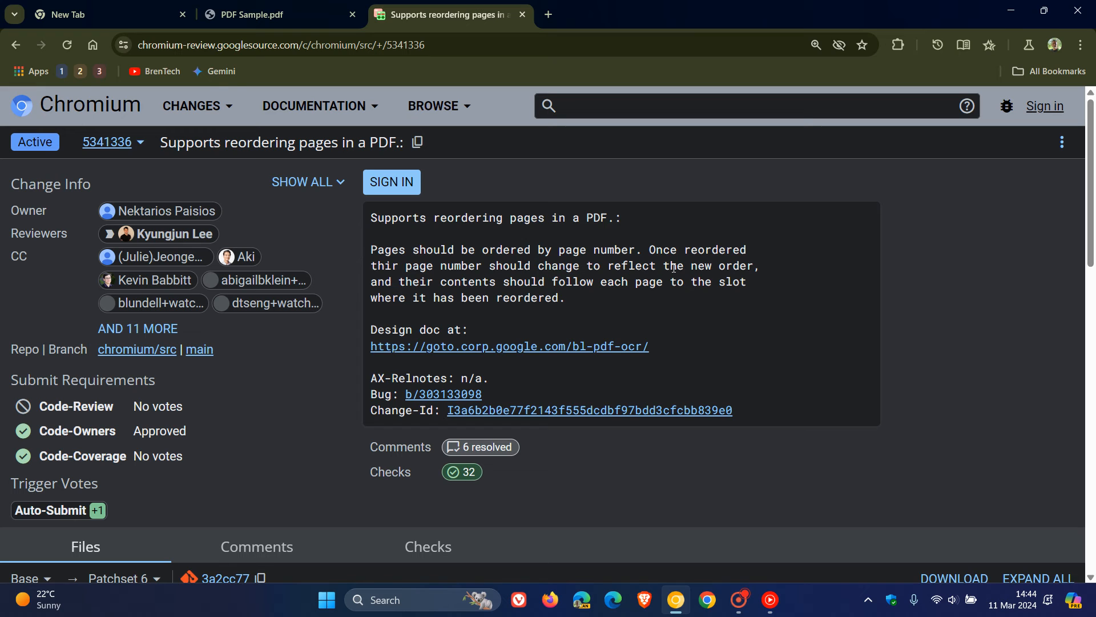
- Return to the PDF Sample.pdf document at page 1 with both thumbnails listed
{"action": "left_click", "coordinate": [273, 13]}
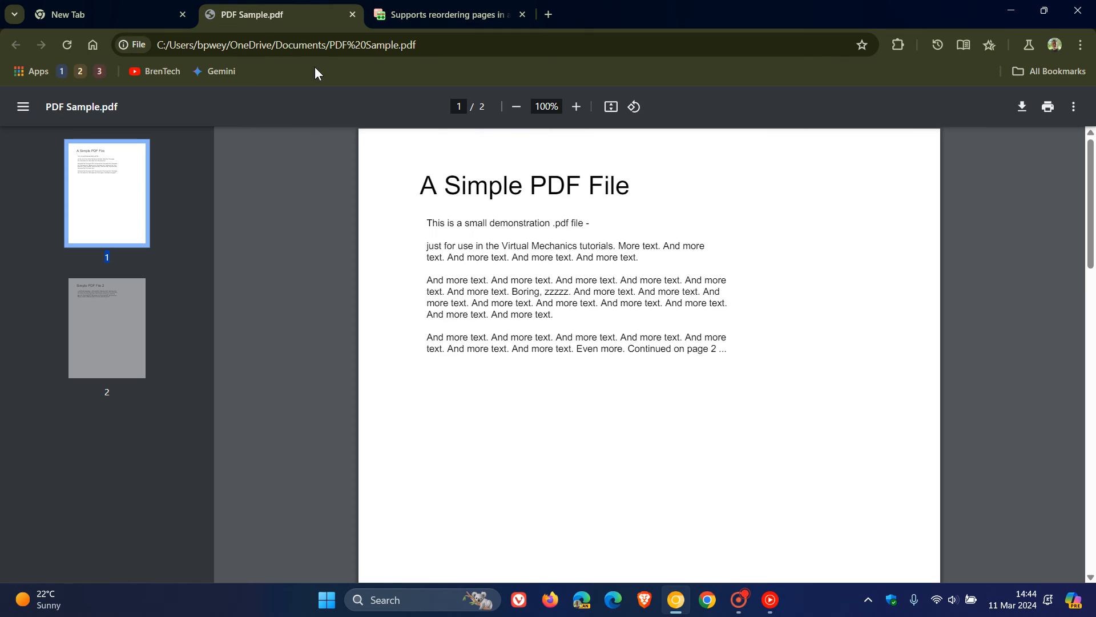
{"action": "mouse_move", "coordinate": [261, 262]}
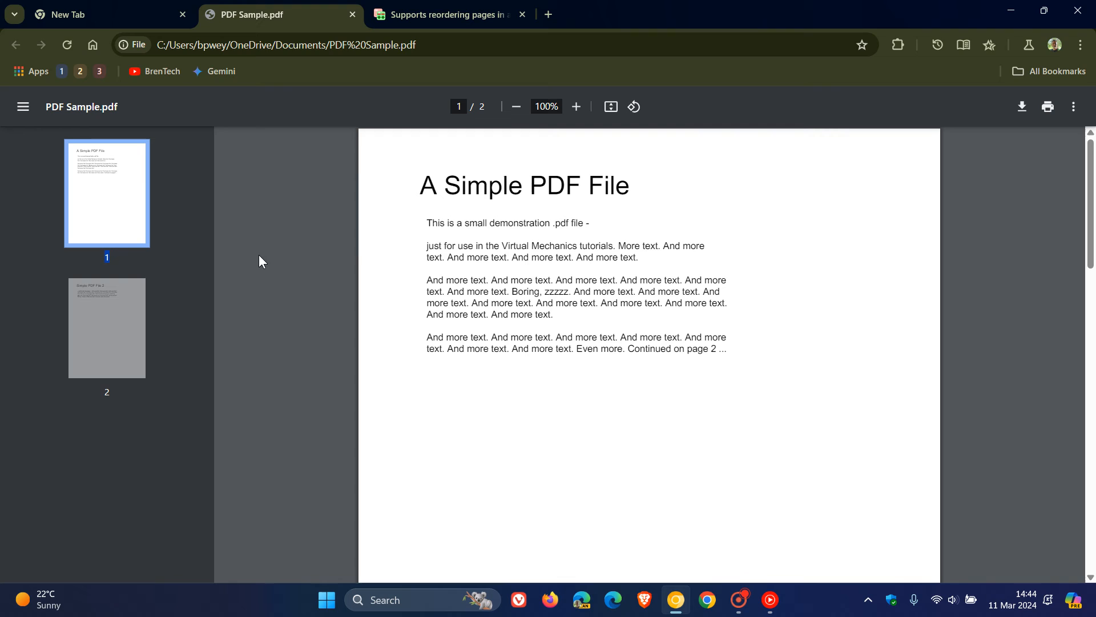
{"action": "mouse_move", "coordinate": [145, 369]}
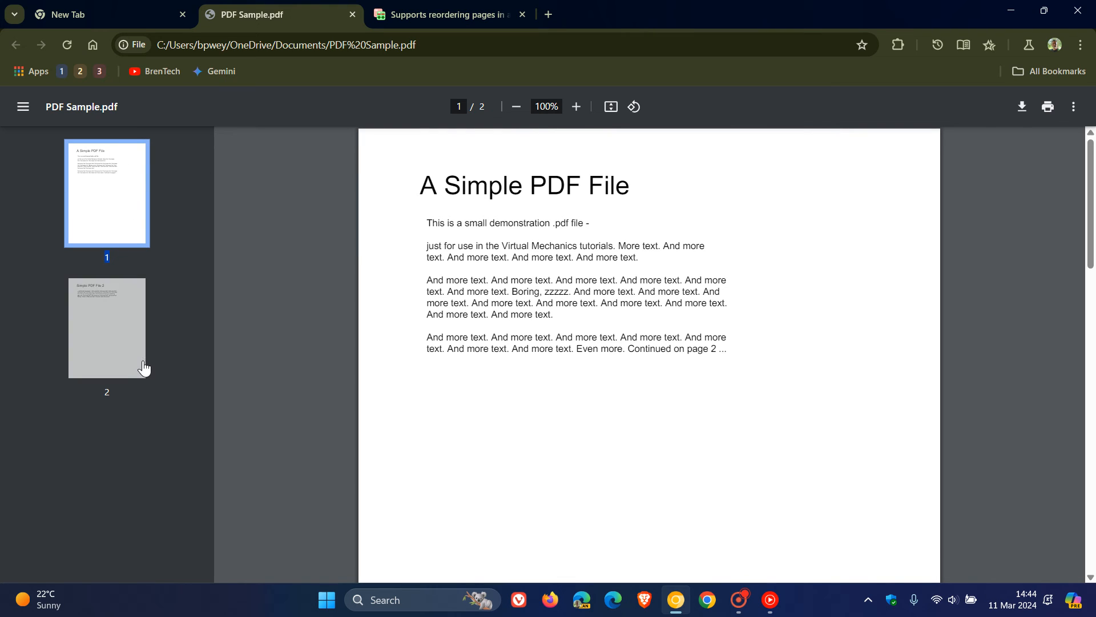
{"action": "mouse_move", "coordinate": [177, 363]}
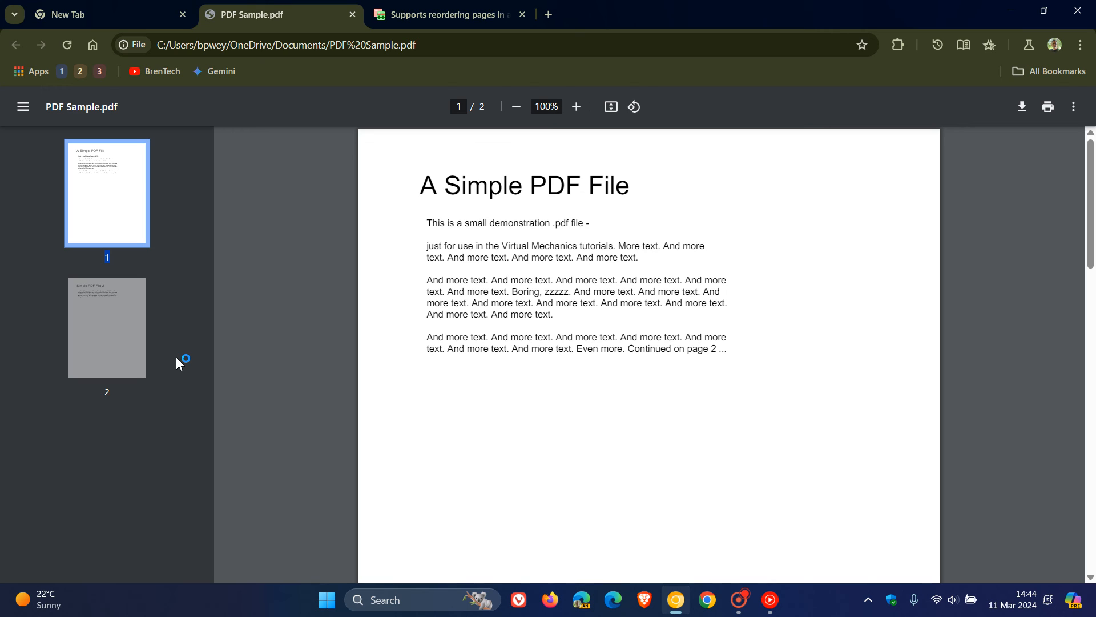
{"action": "mouse_move", "coordinate": [236, 345]}
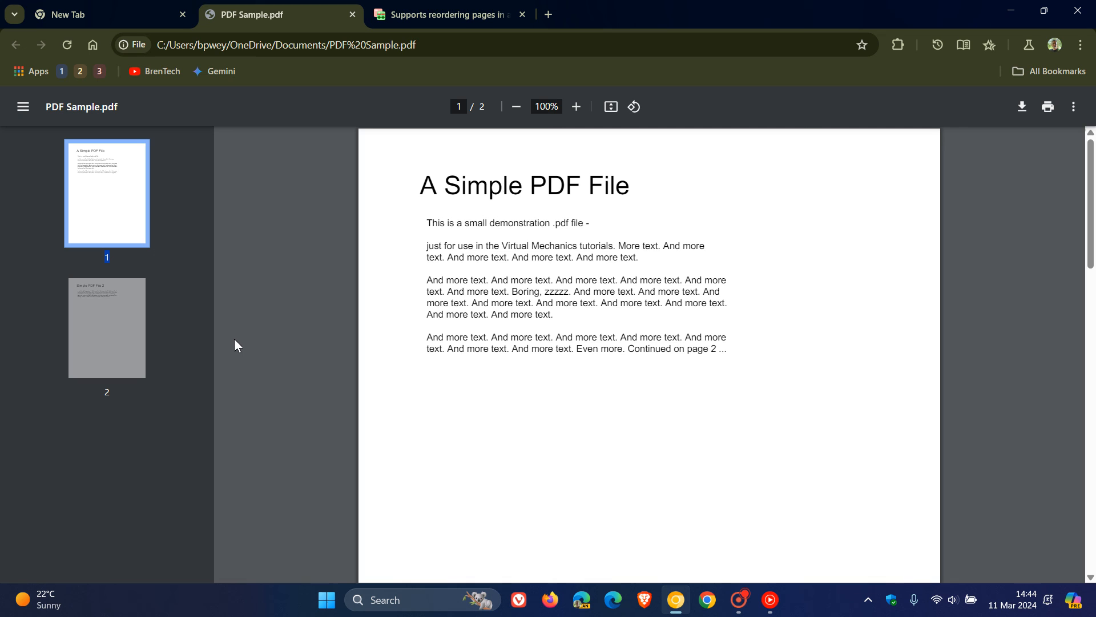
{"action": "mouse_move", "coordinate": [238, 162]}
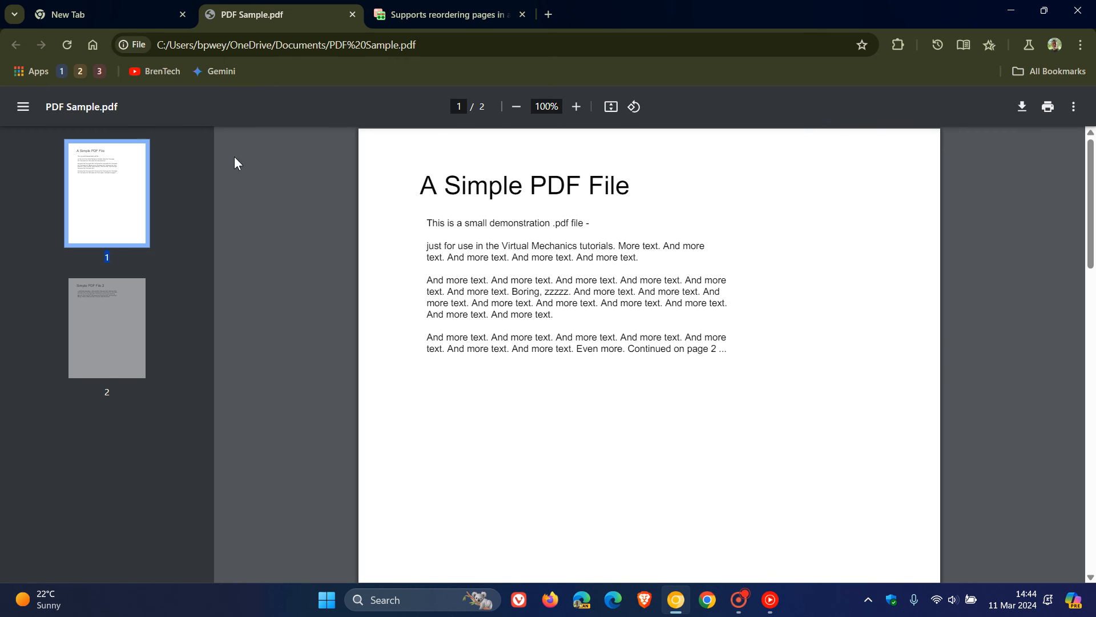